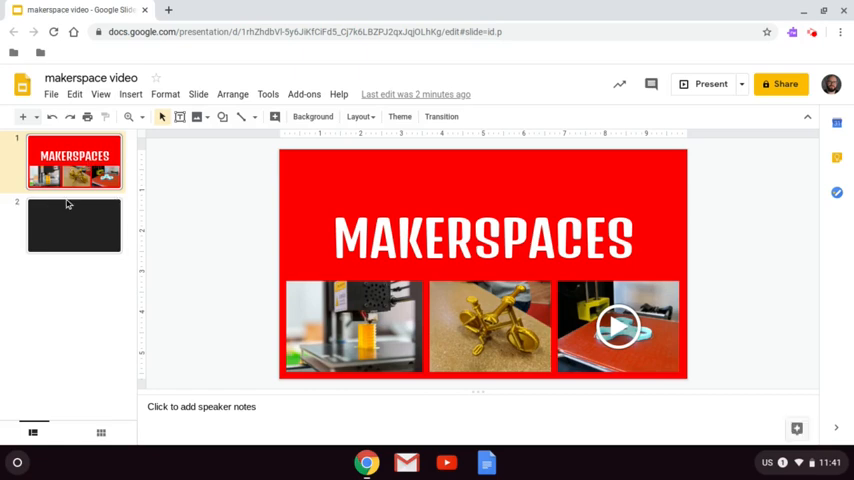
# Select the blank dark slide 2 in the filmstrip for editing.
pyautogui.click(74, 224)
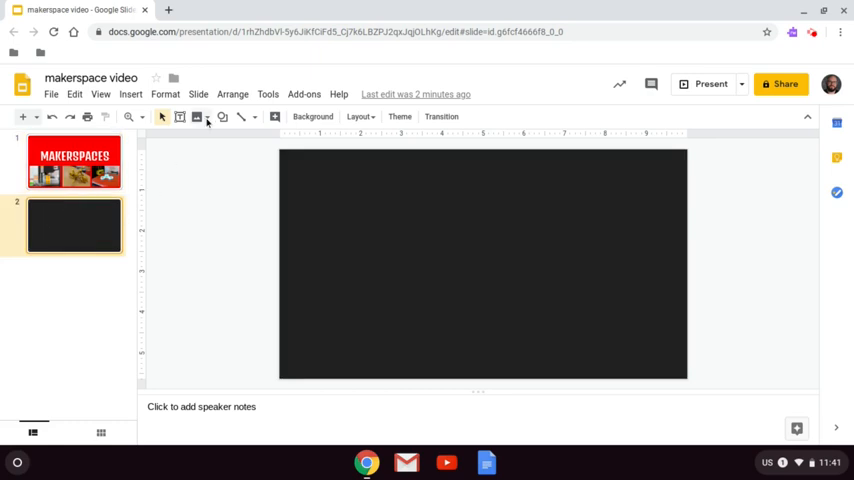
# Insert a webcam snapshot of the 'What is a Makerspace?' sketch and drag it toward the slide centre.
pyautogui.click(196, 116)
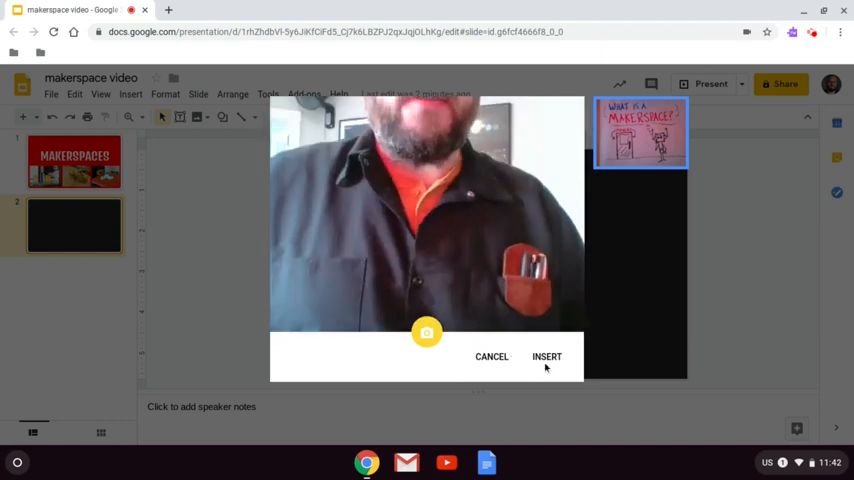
pyautogui.click(546, 356)
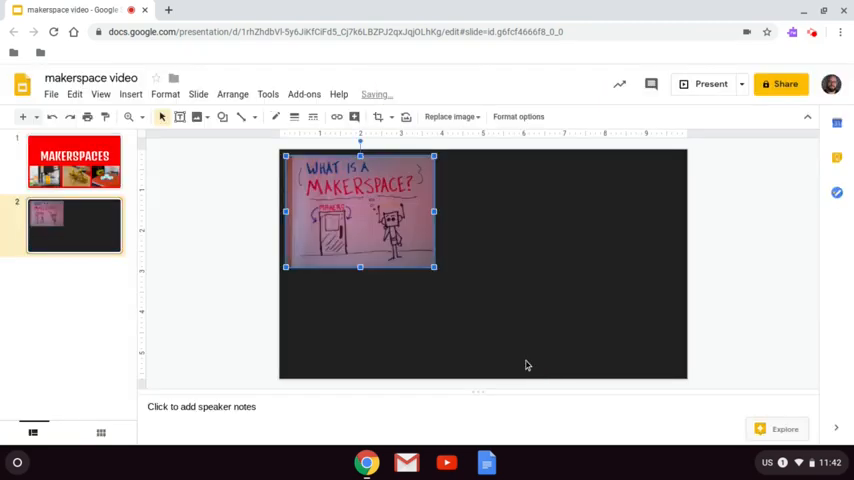
pyautogui.moveTo(360, 210); pyautogui.dragTo(492, 268)
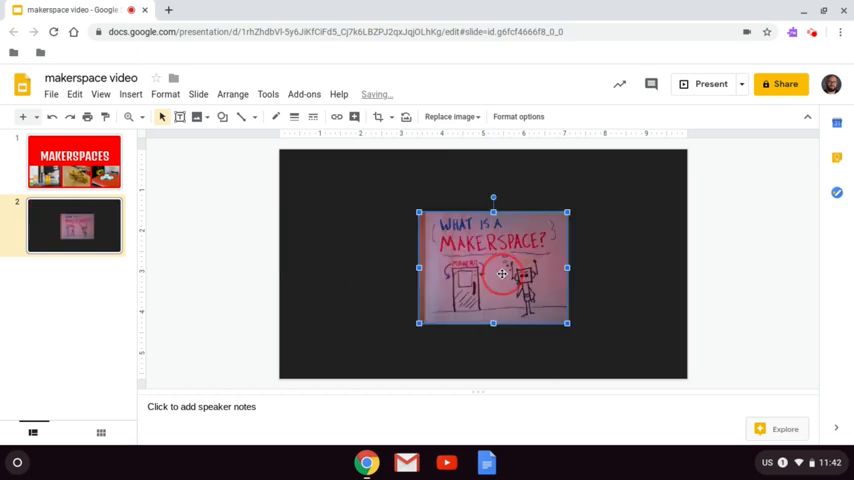